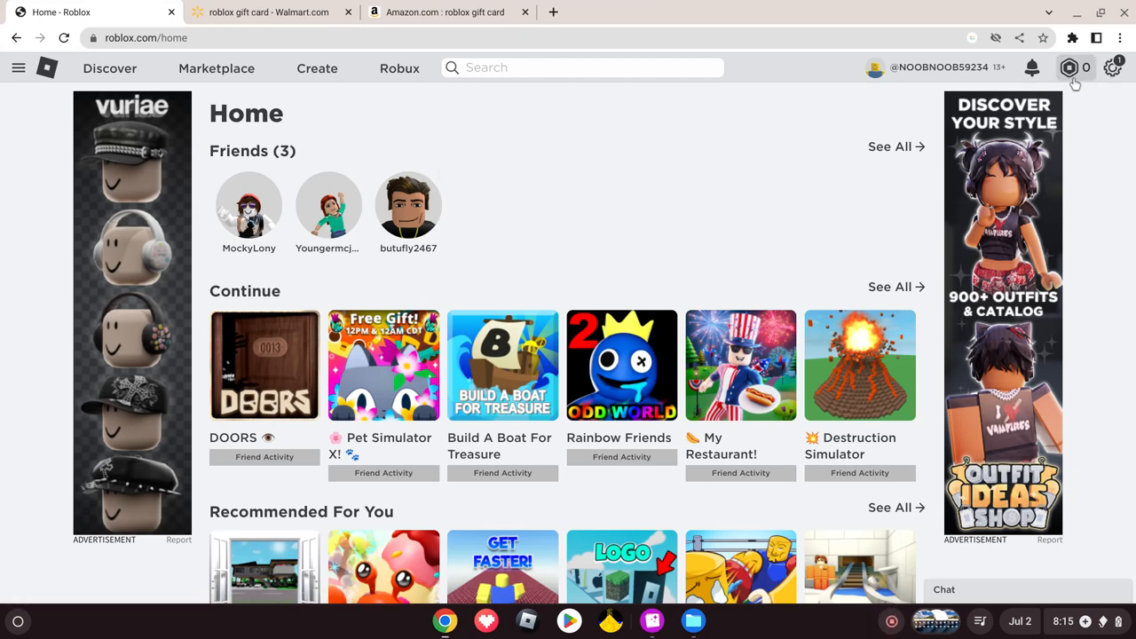
# Step: Open the Robux dropdown to show the 0 Robux balance and Buy Robux option
pyautogui.click(1075, 67)
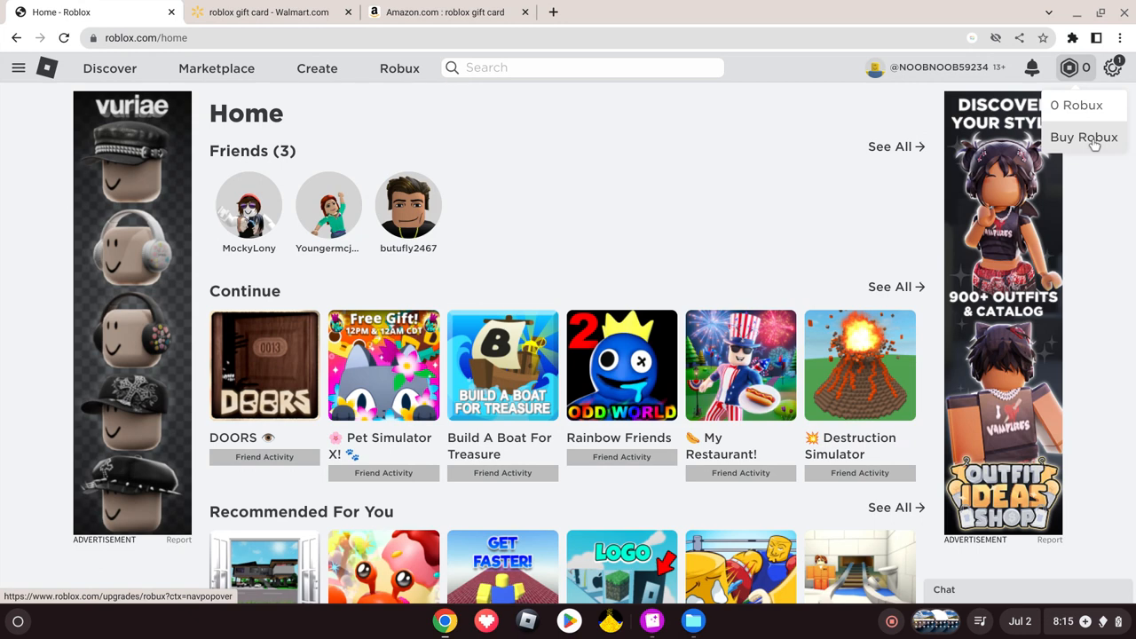
# Step: Go to Buy Robux and review the packages from $4.99 to $199.99
pyautogui.click(1084, 137)
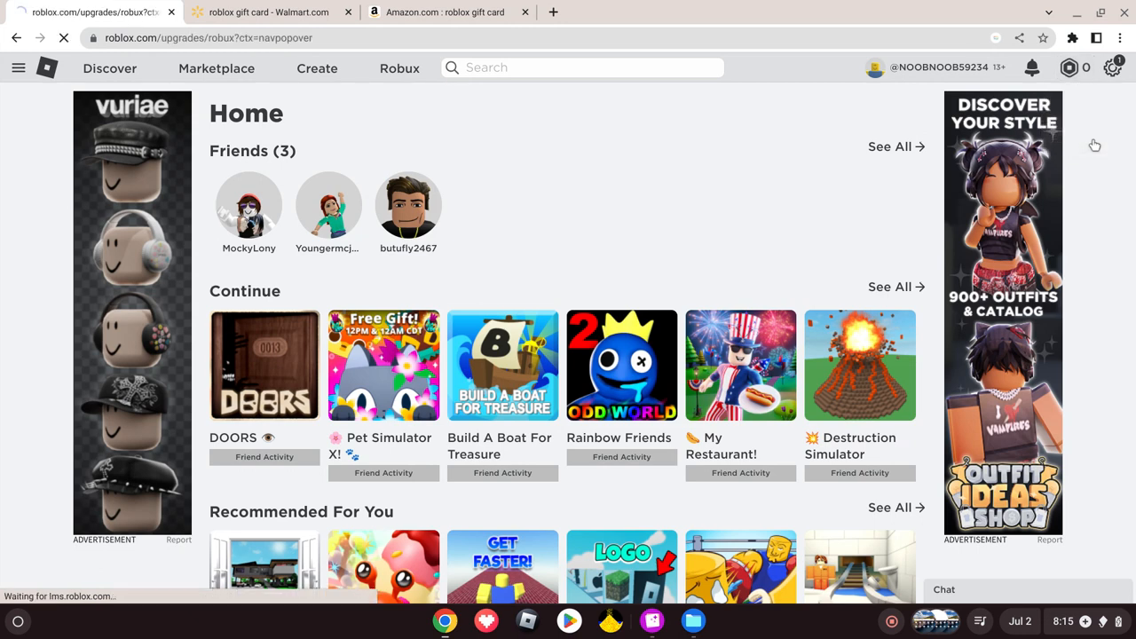
pyautogui.click(399, 67)
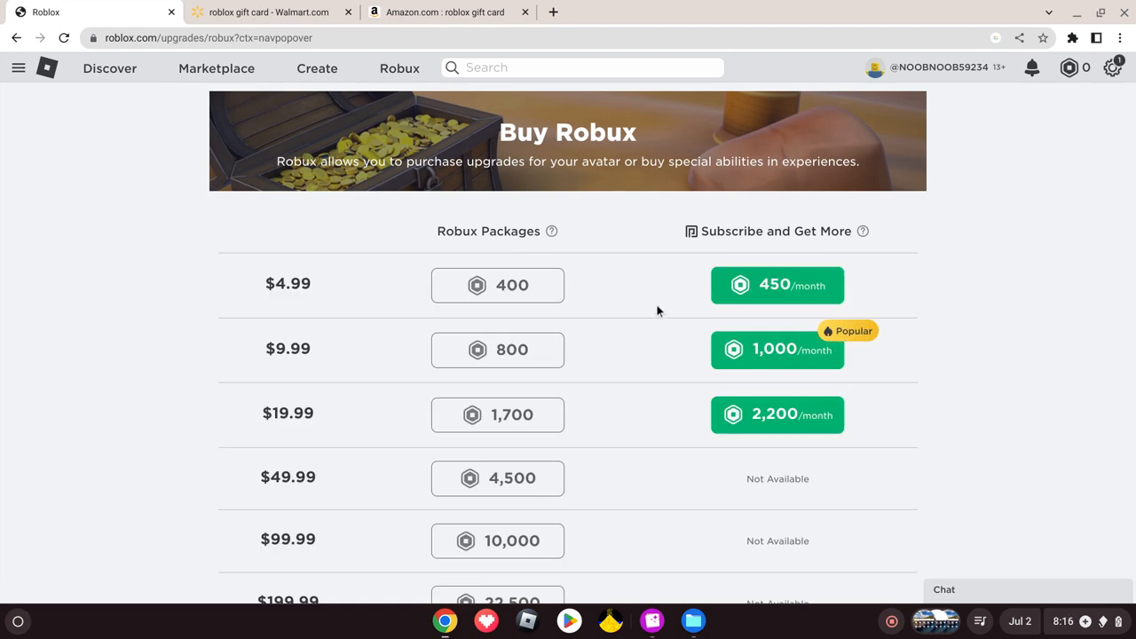
pyautogui.scroll(-3)
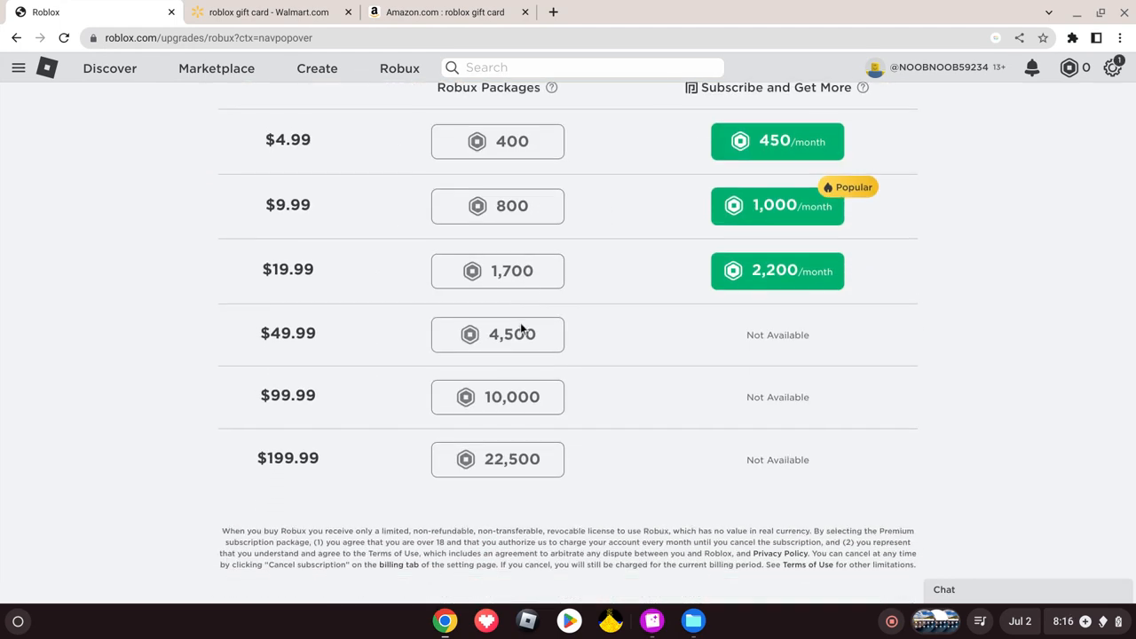
pyautogui.scroll(3)
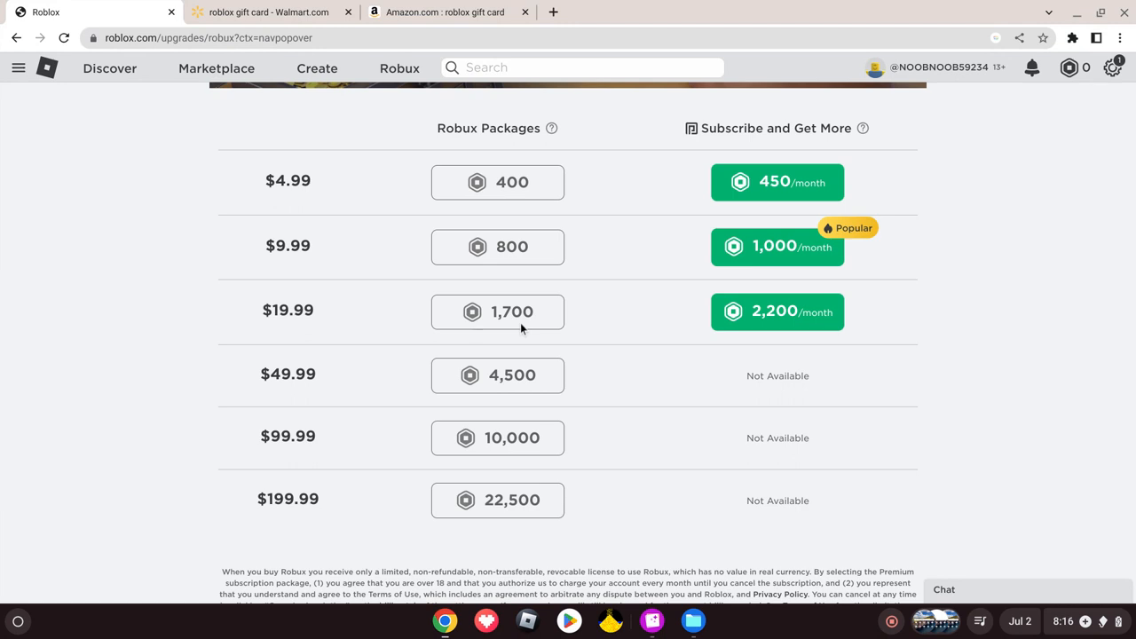
pyautogui.moveTo(513, 257)
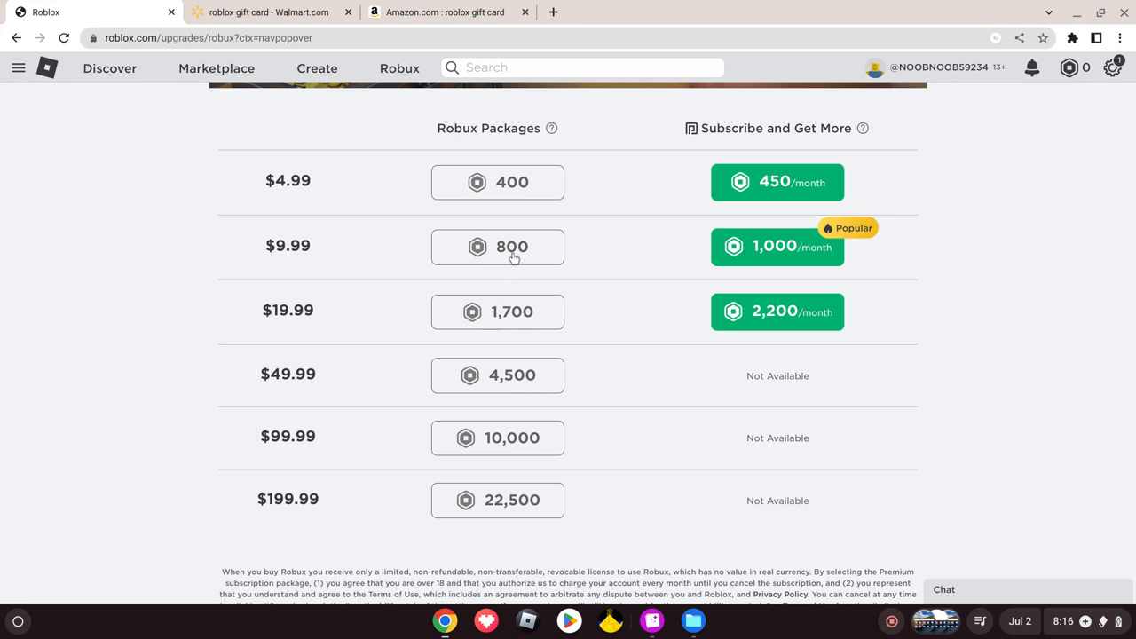
pyautogui.moveTo(510, 530)
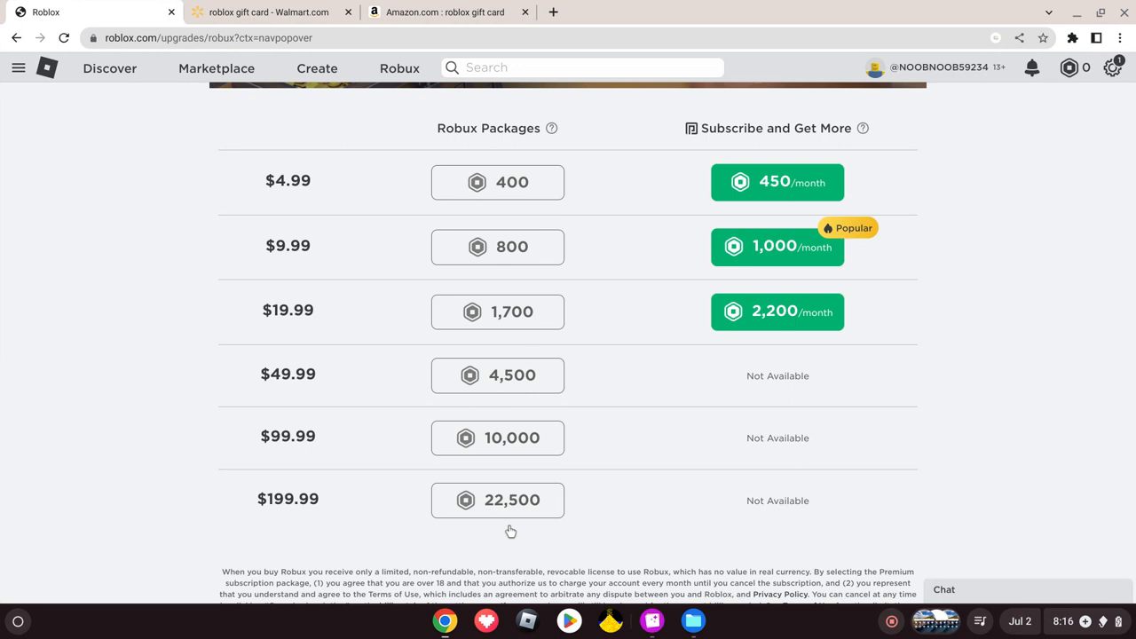
pyautogui.moveTo(528, 489)
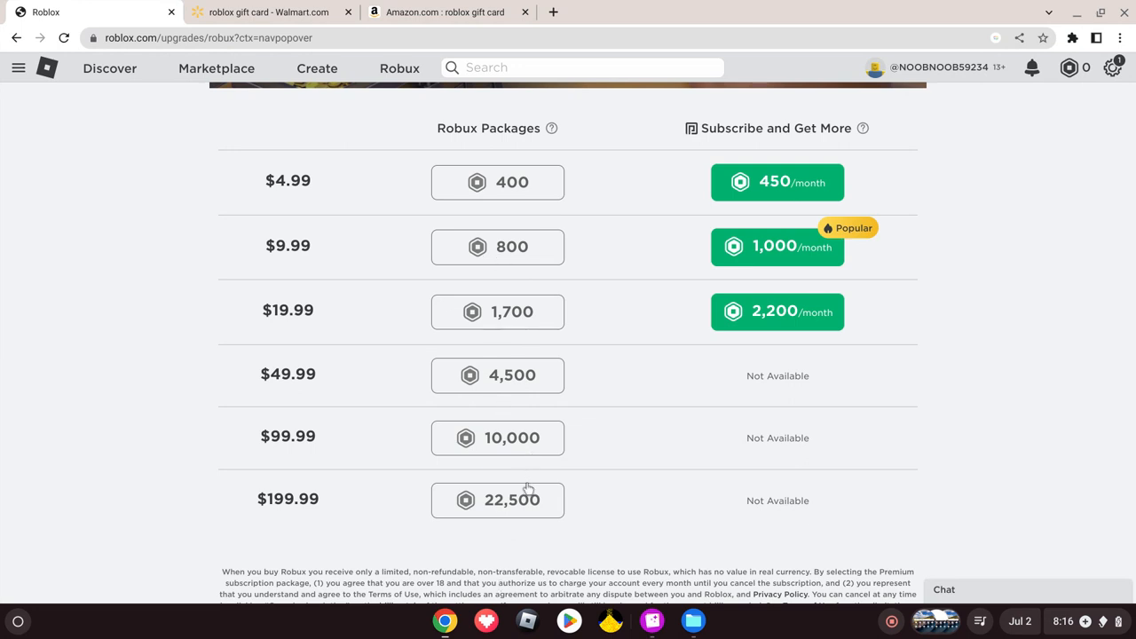
# Step: Pick the 22,500 Robux $199.99 package and pay by redeeming a Roblox card
pyautogui.click(497, 499)
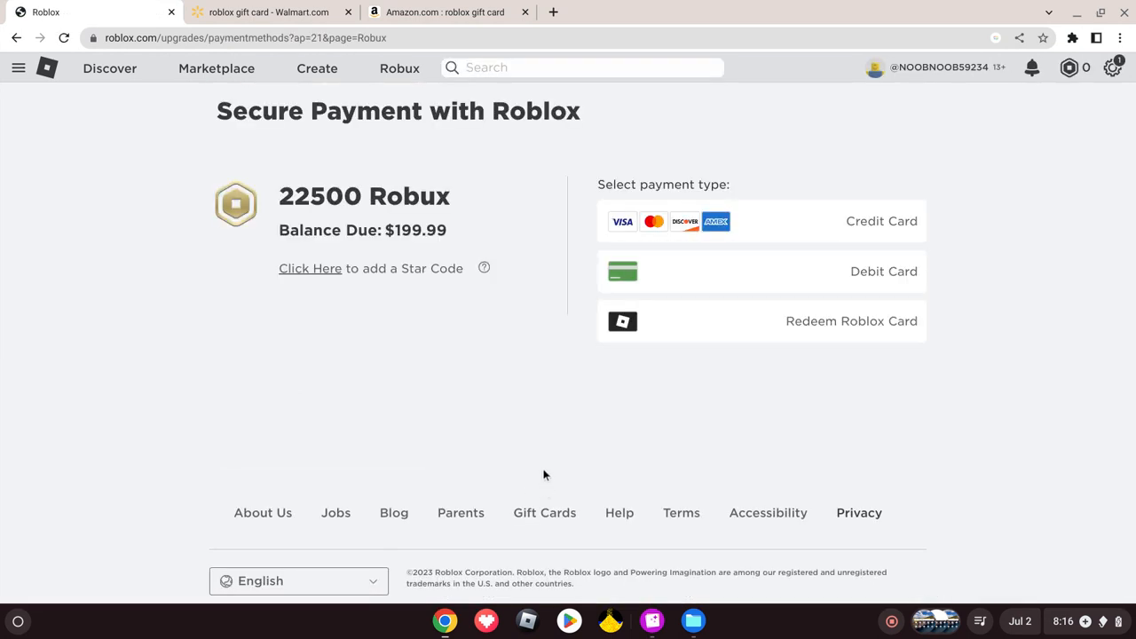
pyautogui.click(850, 321)
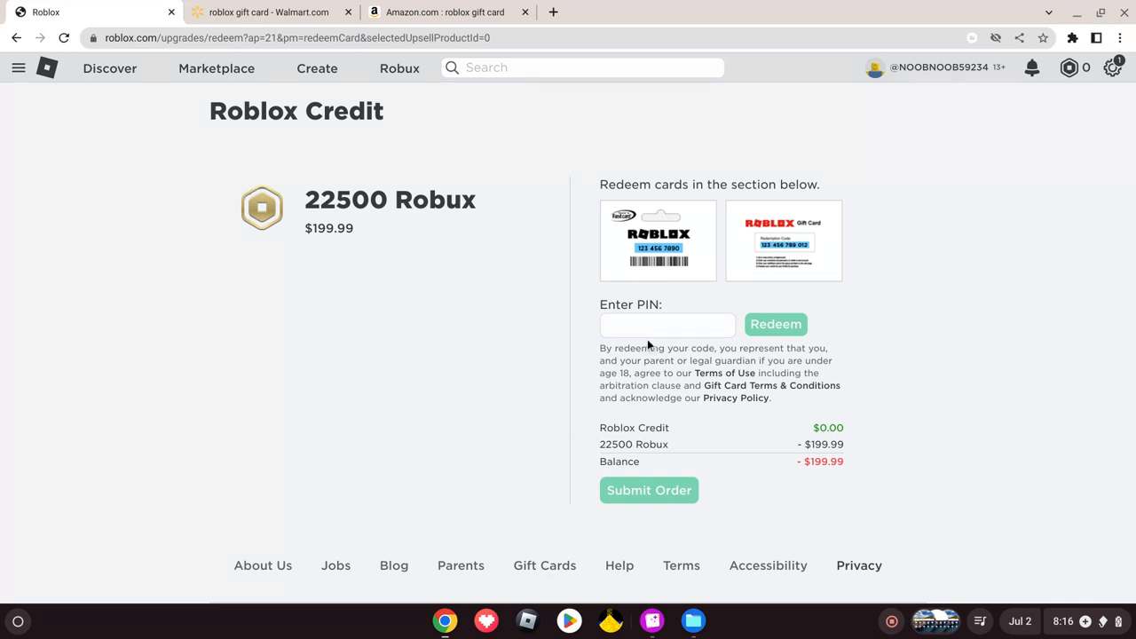
pyautogui.click(668, 324)
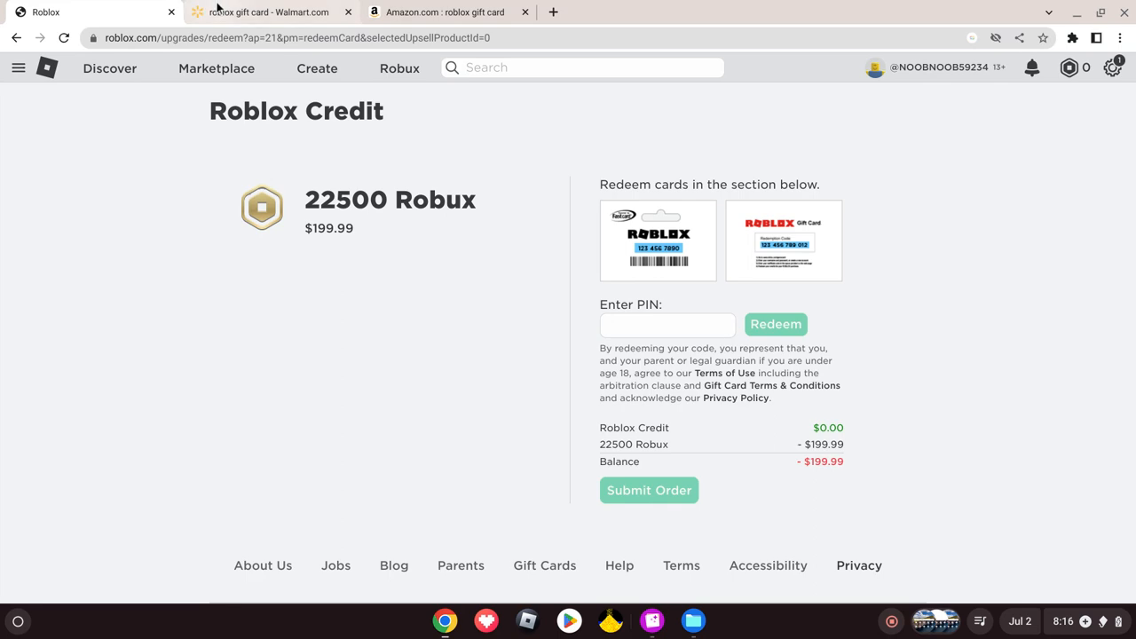
# Step: On Walmart, go back to Roblox gift card results and browse cards from $10 to $200
pyautogui.click(267, 11)
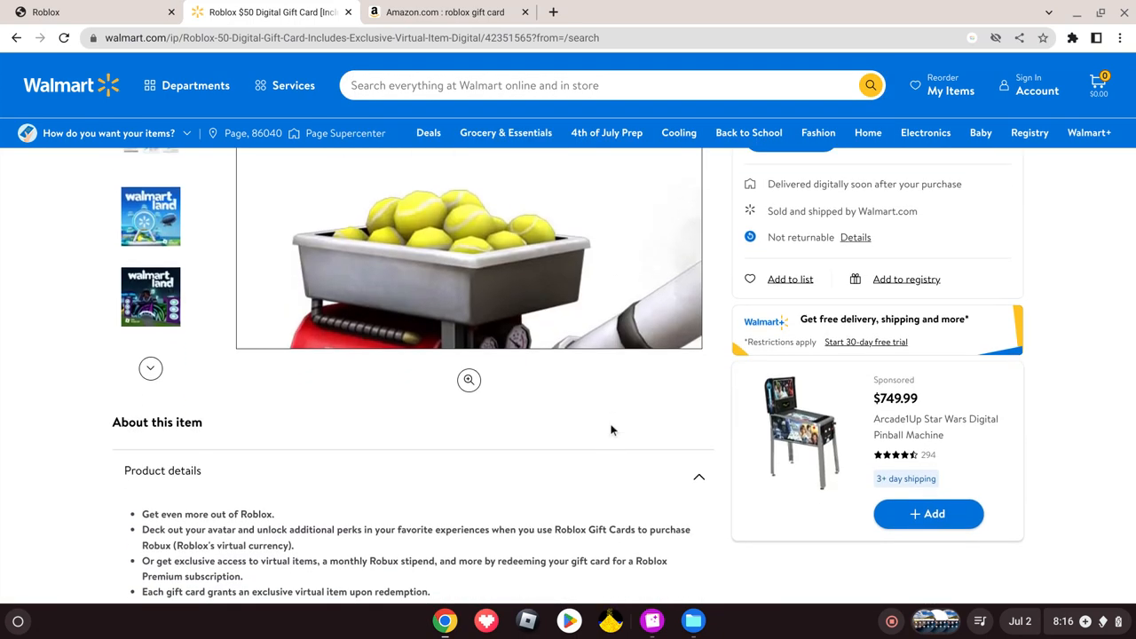
pyautogui.click(16, 37)
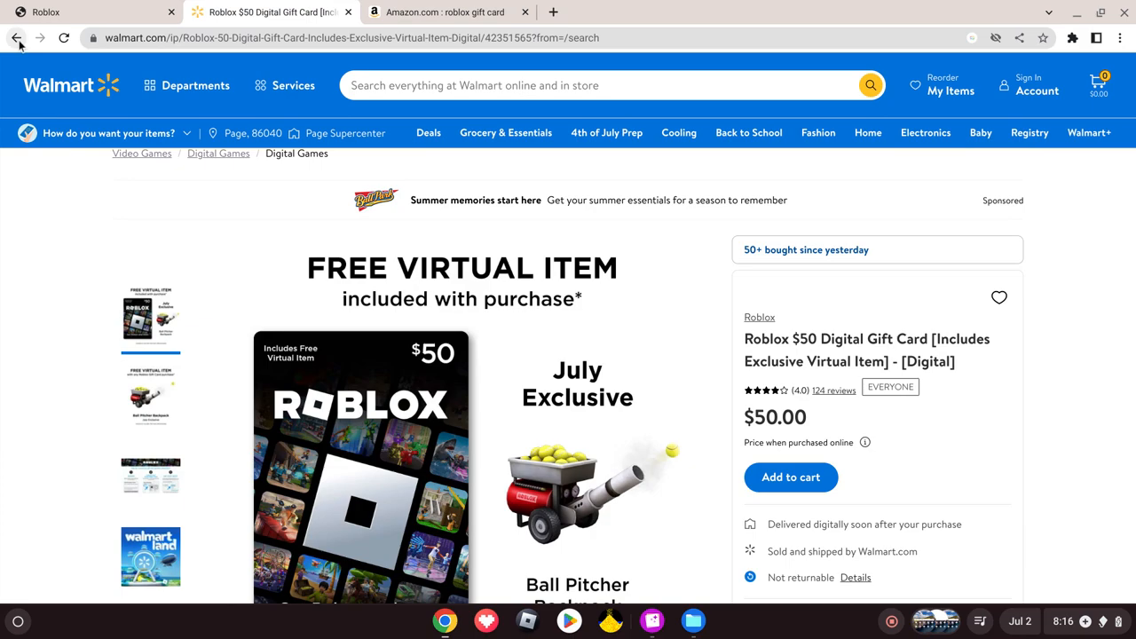
pyautogui.click(16, 37)
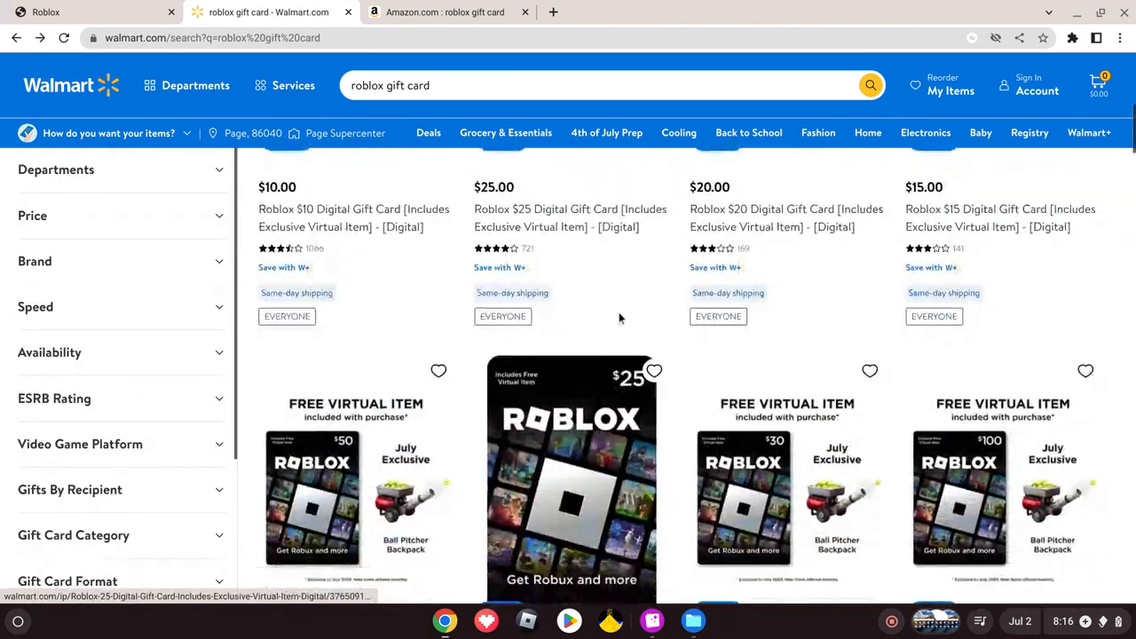
pyautogui.scroll(-3)
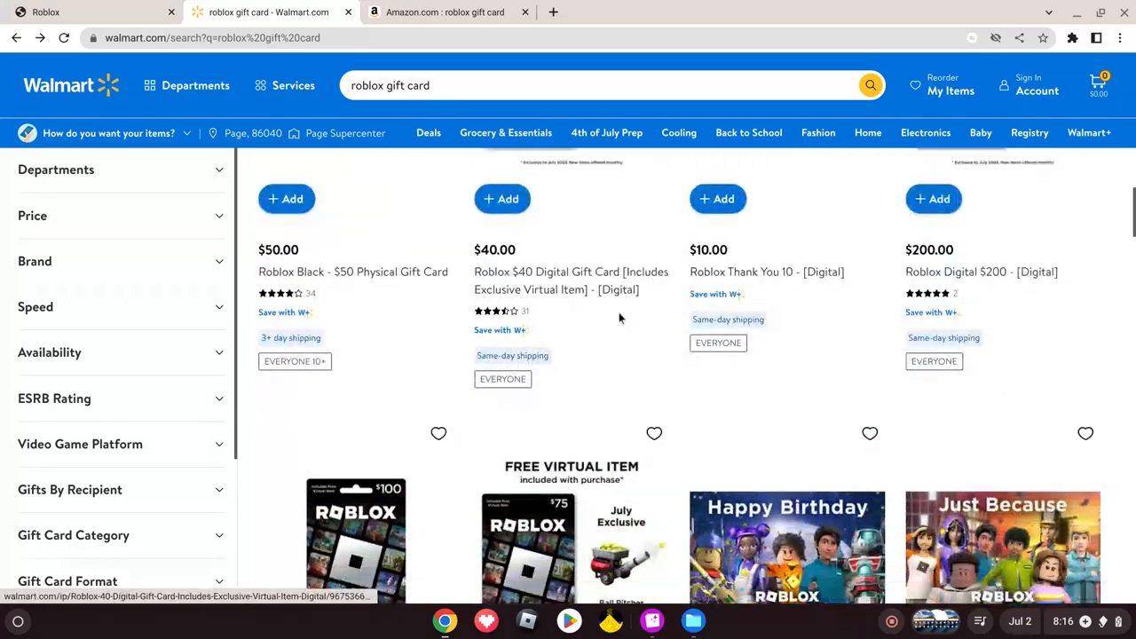
pyautogui.scroll(-3)
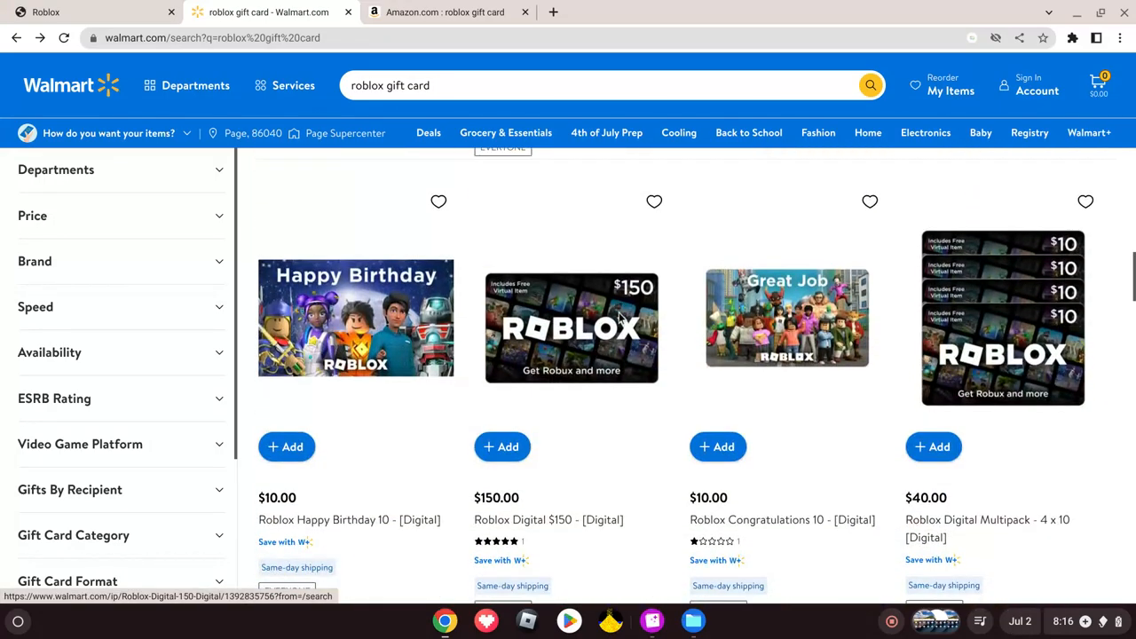
pyautogui.scroll(-3)
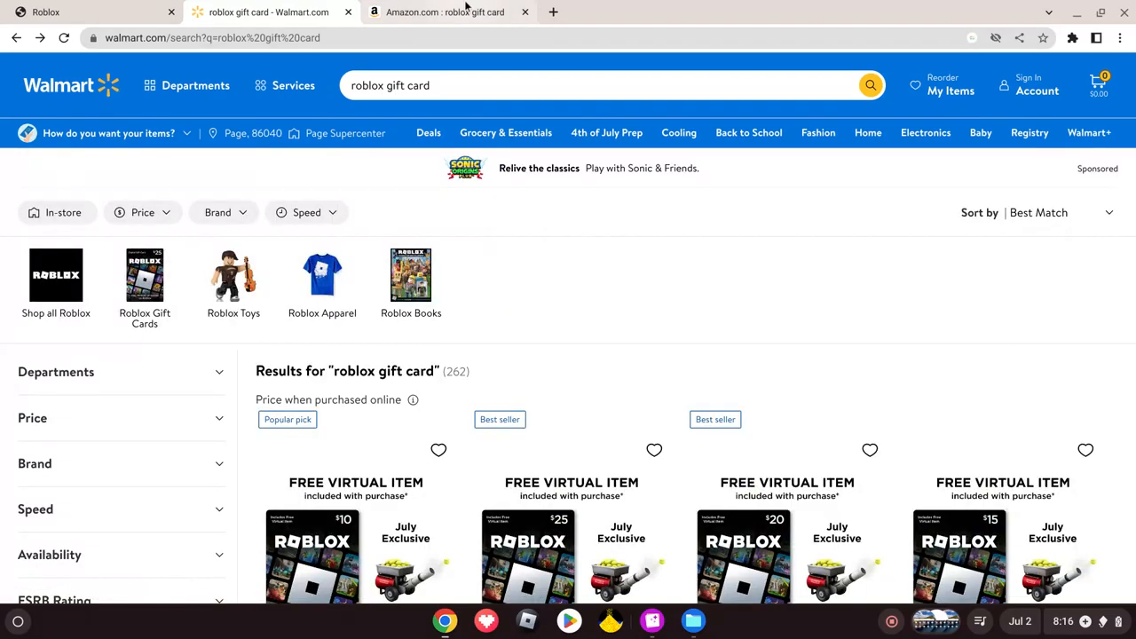
# Step: Browse Amazon's Roblox gift card results, with Robux codes priced $10 to $150
pyautogui.click(443, 11)
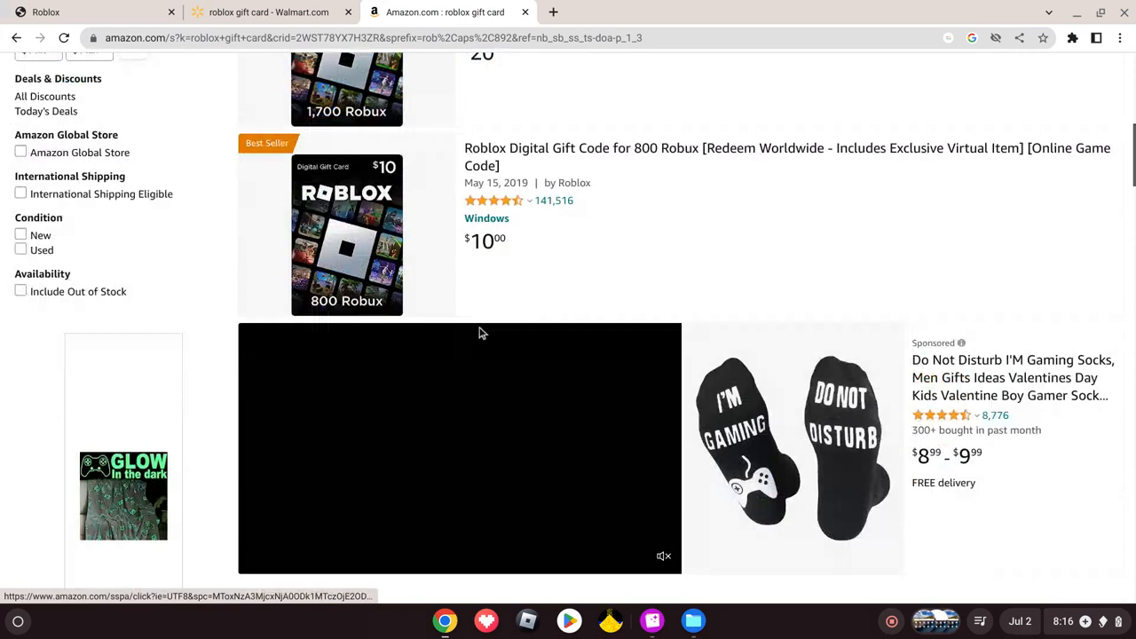
pyautogui.scroll(-3)
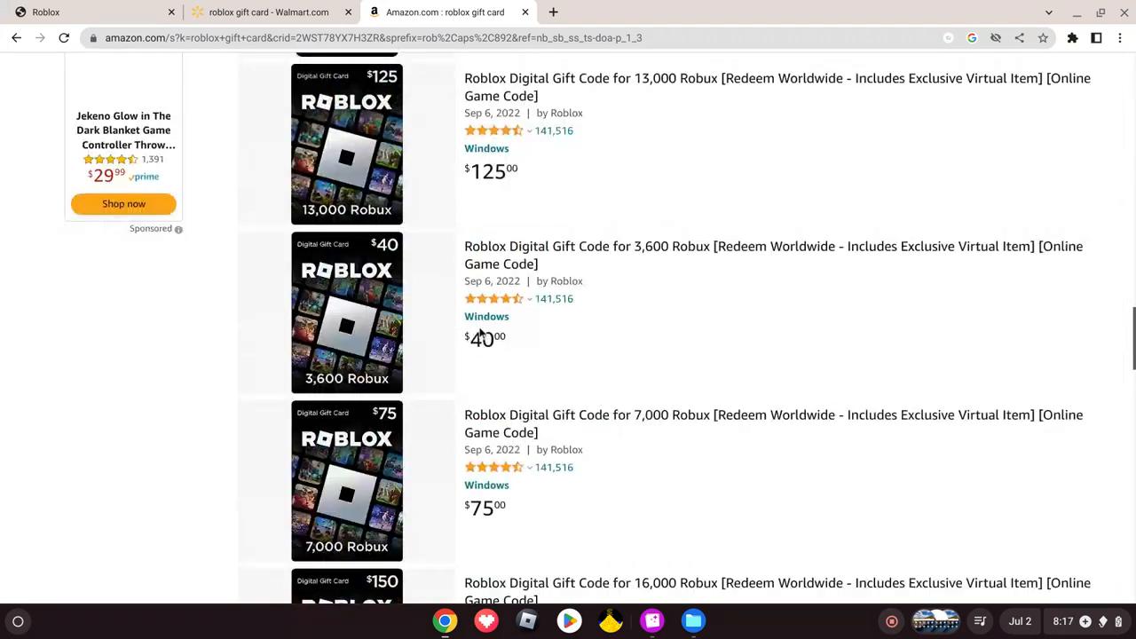
pyautogui.scroll(-3)
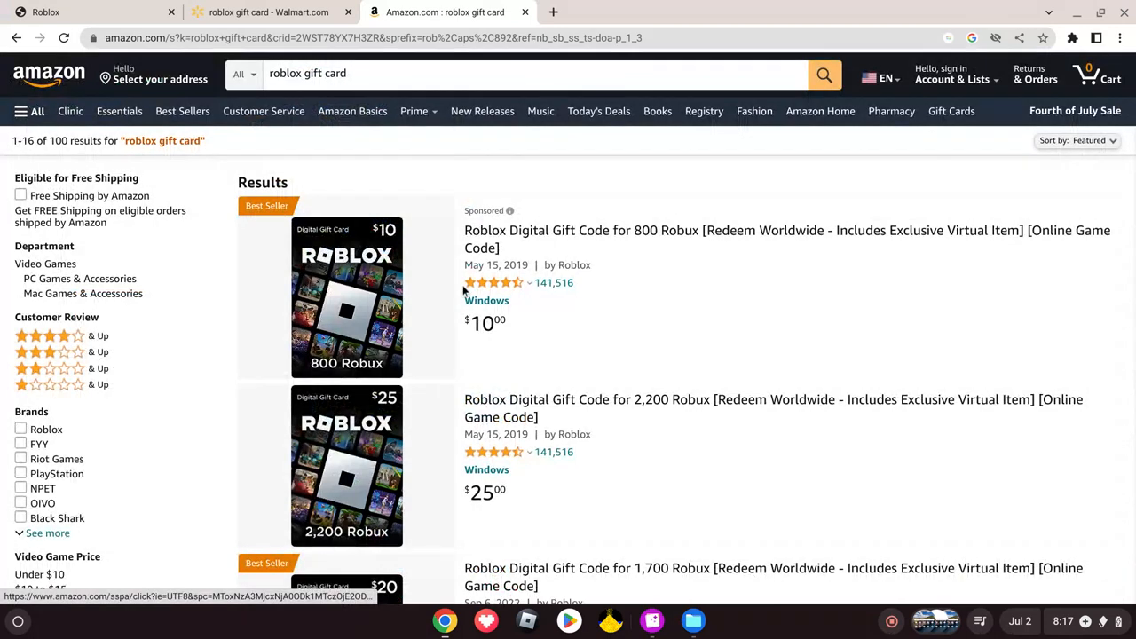
pyautogui.moveTo(892, 620)
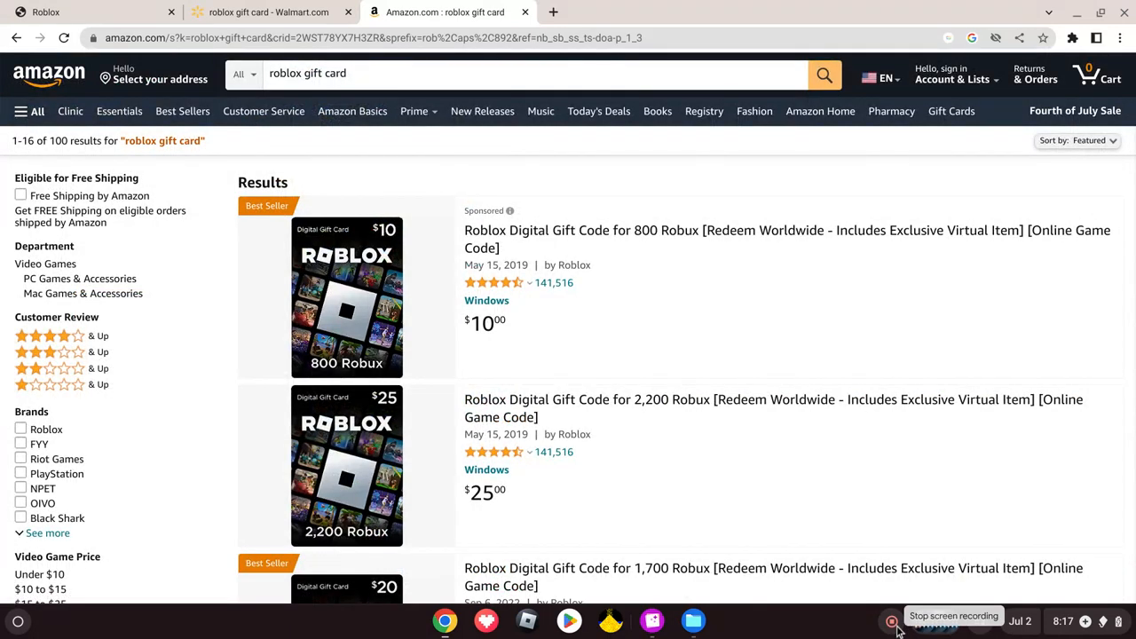